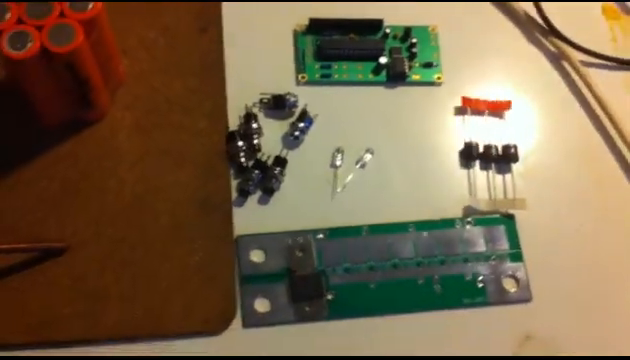
{"action": "mouse_move", "coordinate": [315, 180]}
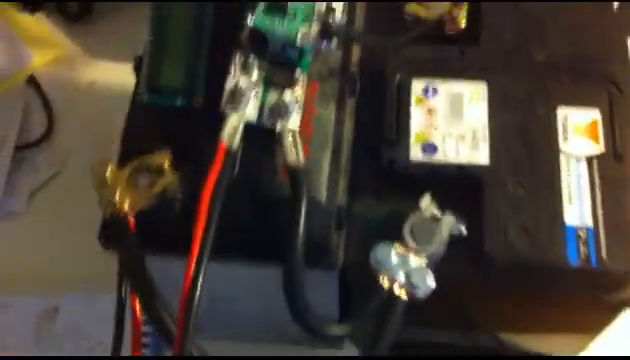